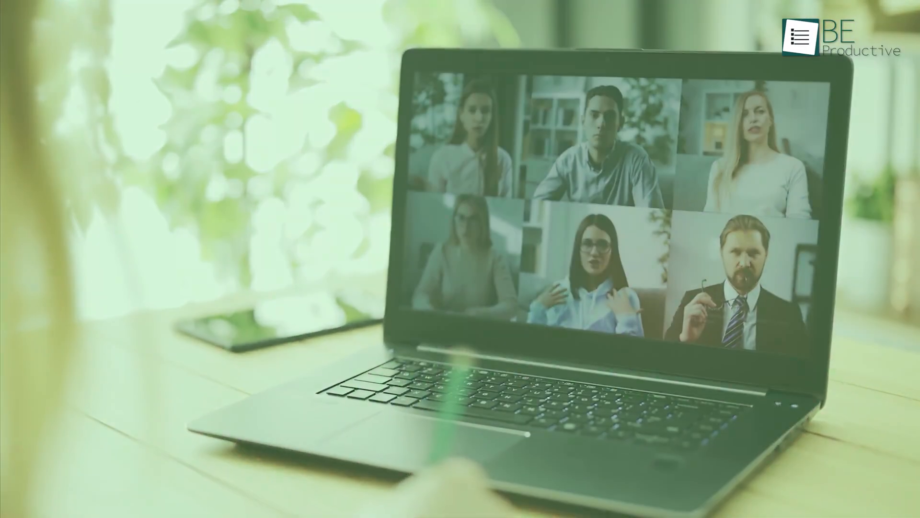
Ask Granola's chat to 'Catch me up on what's important' across recent meetings.
left_click(460, 427)
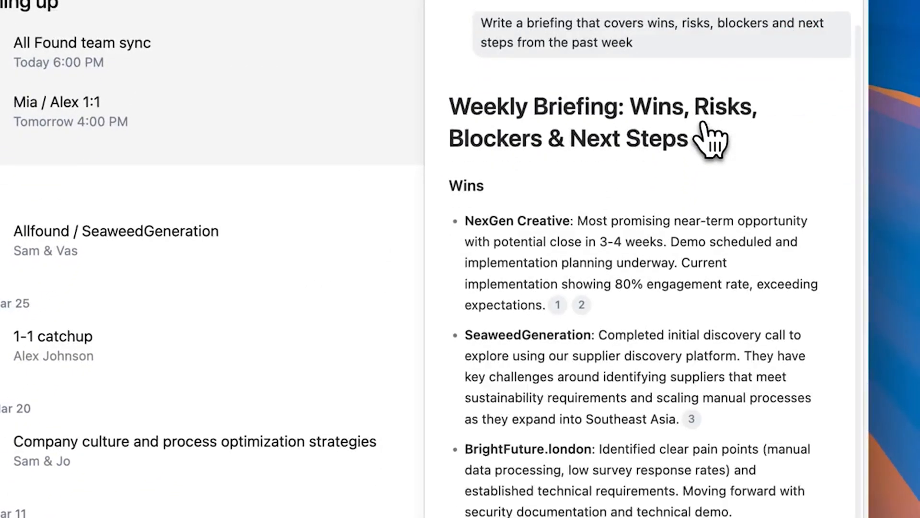
scroll("down", 3)
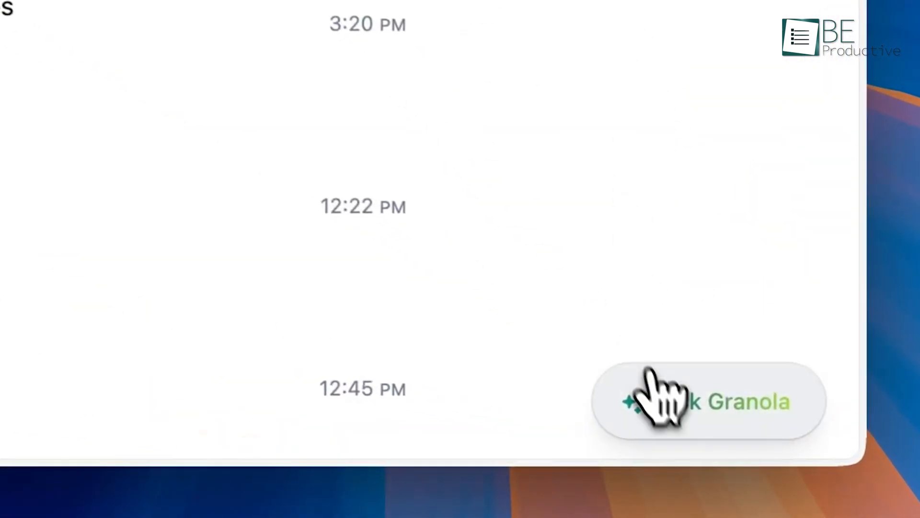
left_click(709, 403)
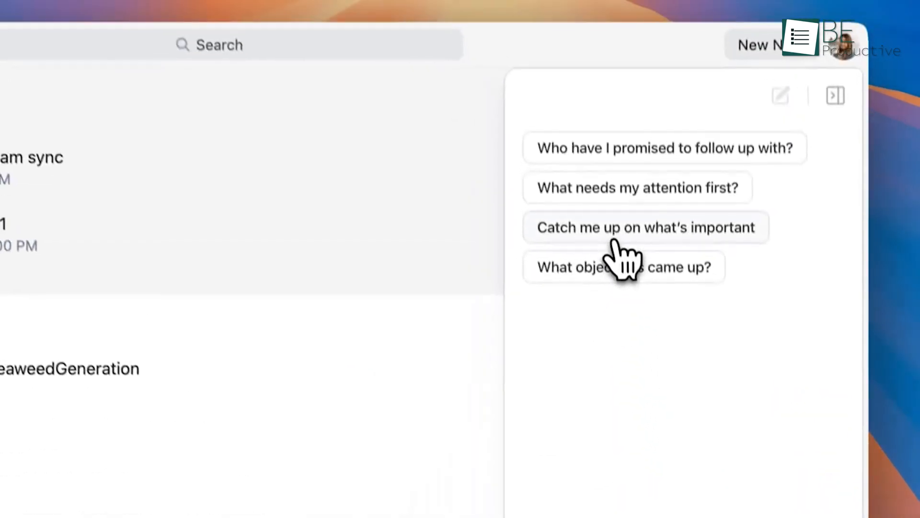
left_click(647, 228)
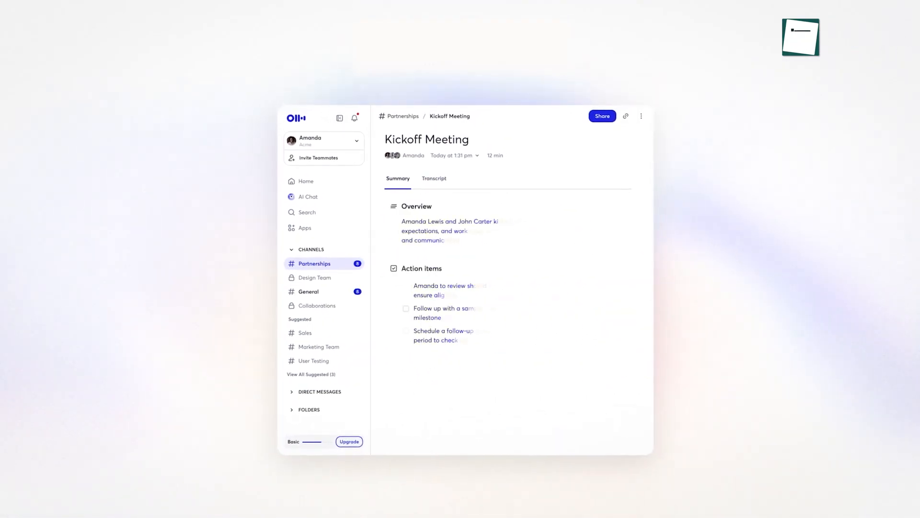
Scroll the Otter Kickoff Meeting summary past the overview and action items to Insights.
scroll("down", 3)
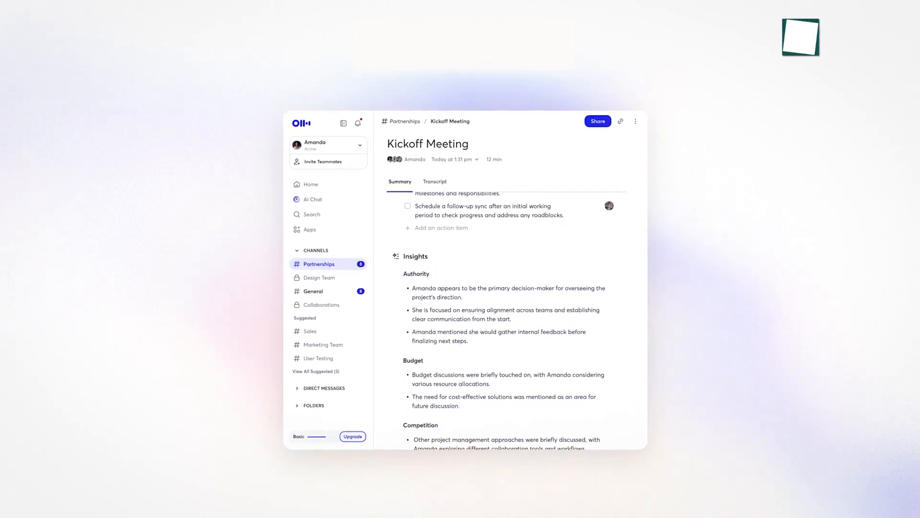
left_click(353, 436)
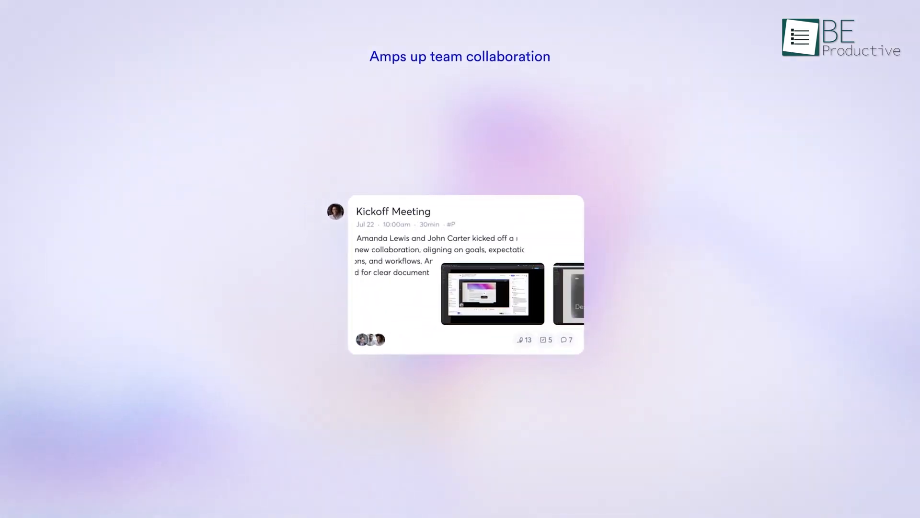
Scroll Otter.ai down to the Pro, Business and Enterprise pricing plans.
scroll("down", 3)
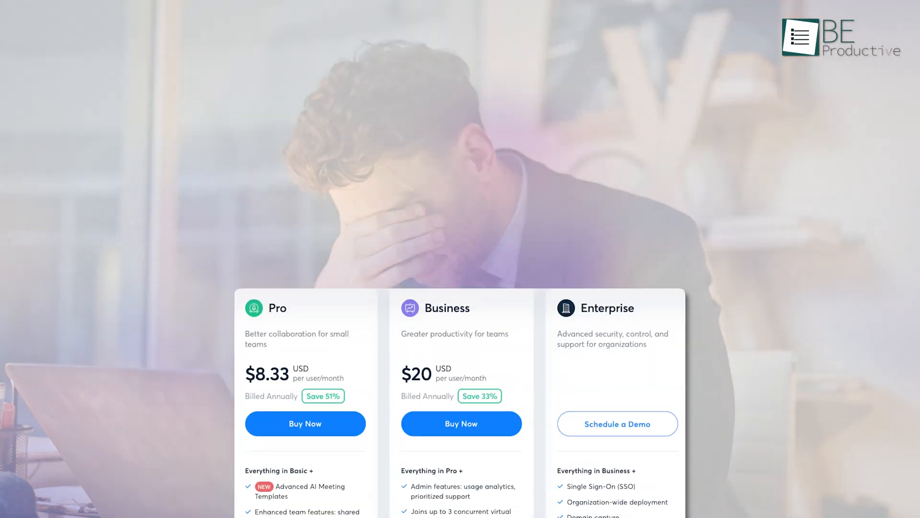
scroll("down", 3)
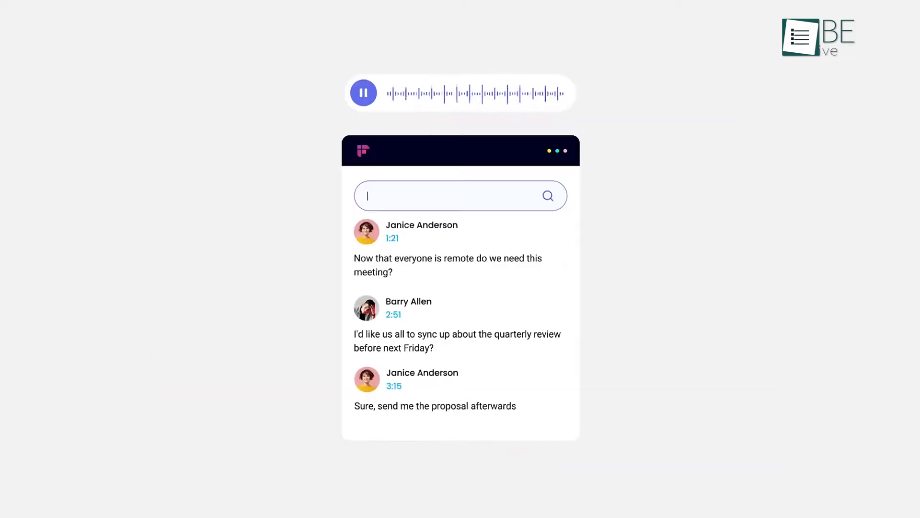
Search the Fireflies transcript for 'quarterly review' and focus the AskFred chat input.
type("quarterly review")
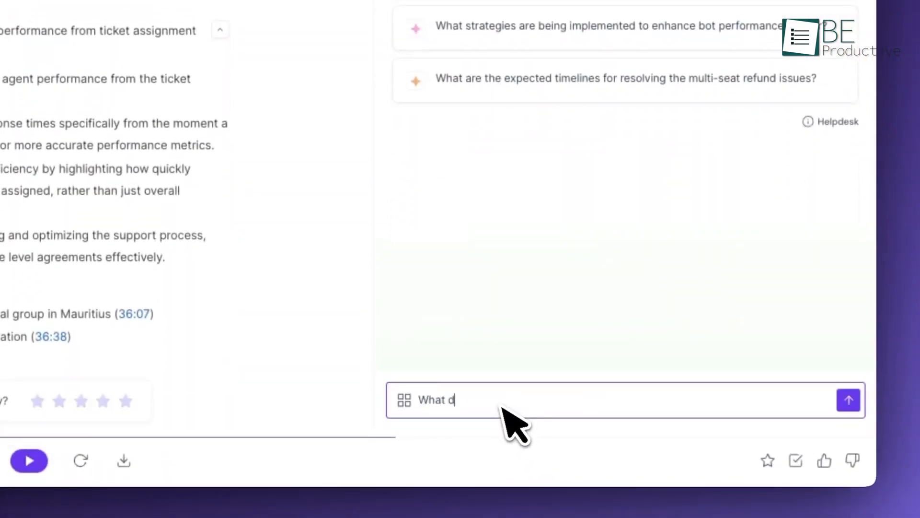
left_click(848, 400)
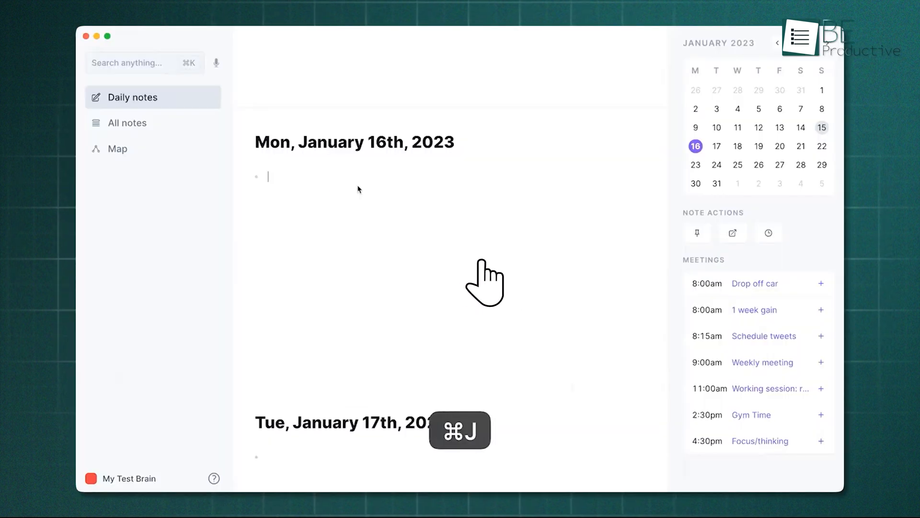
Replace the Reflect daily note paragraph with the backlink-decorated AI rewrite.
type("write me a s")
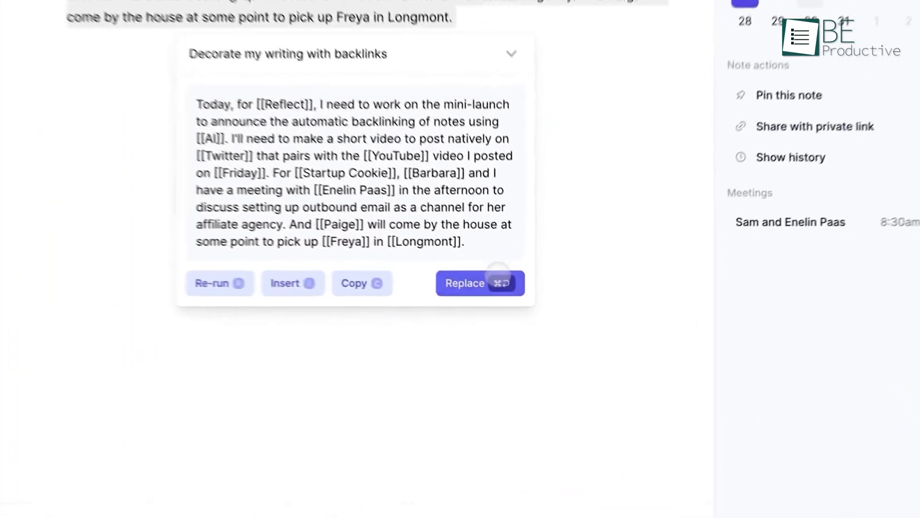
left_click(480, 283)
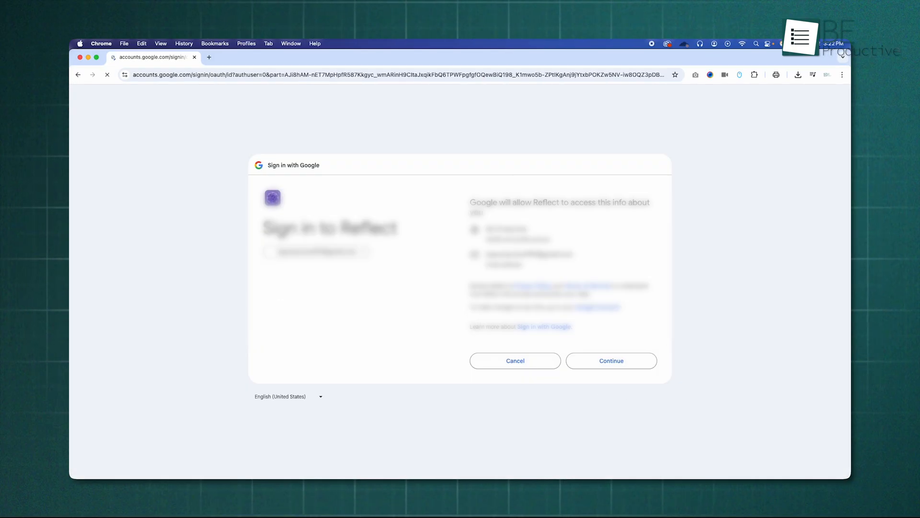
Enter an email address in Reflect's 'or continue with' field and continue.
left_click(611, 361)
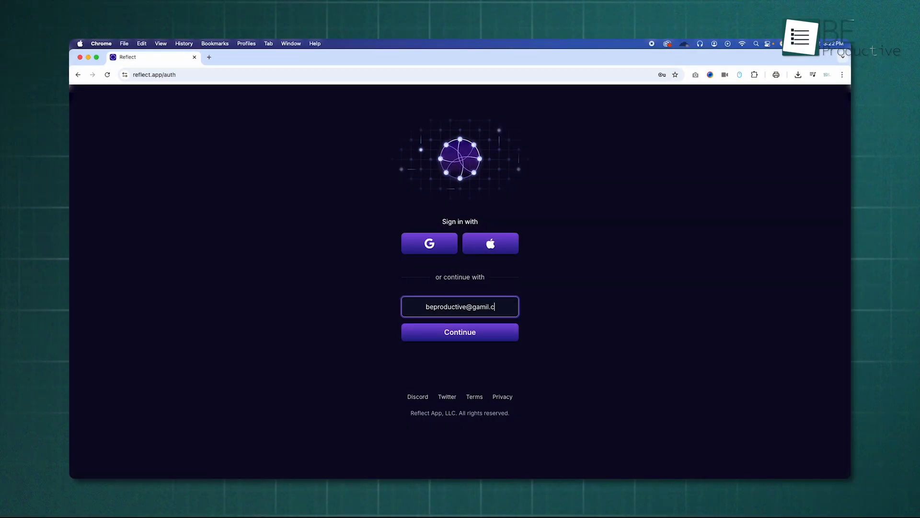
type("om")
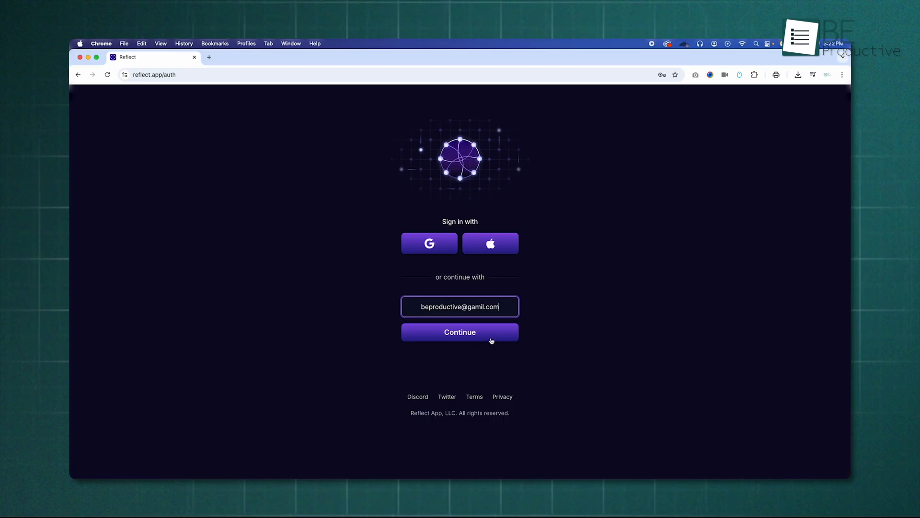
left_click(460, 332)
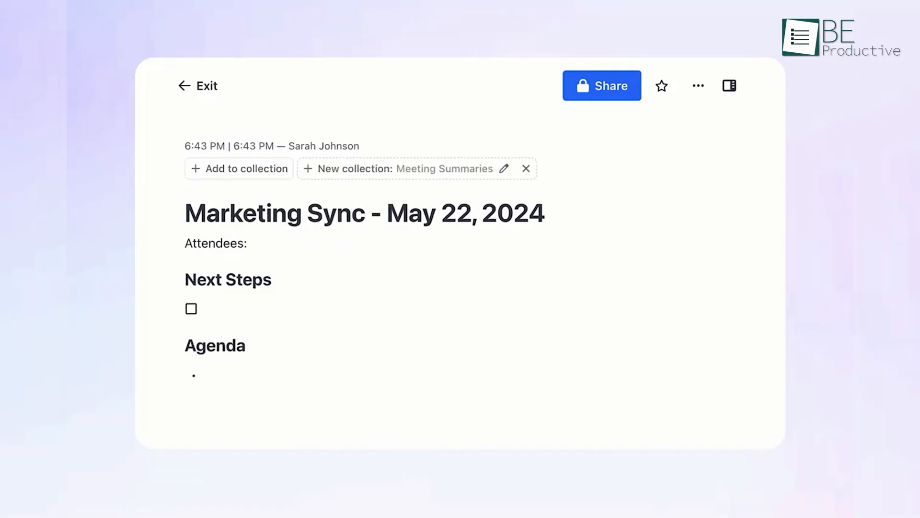
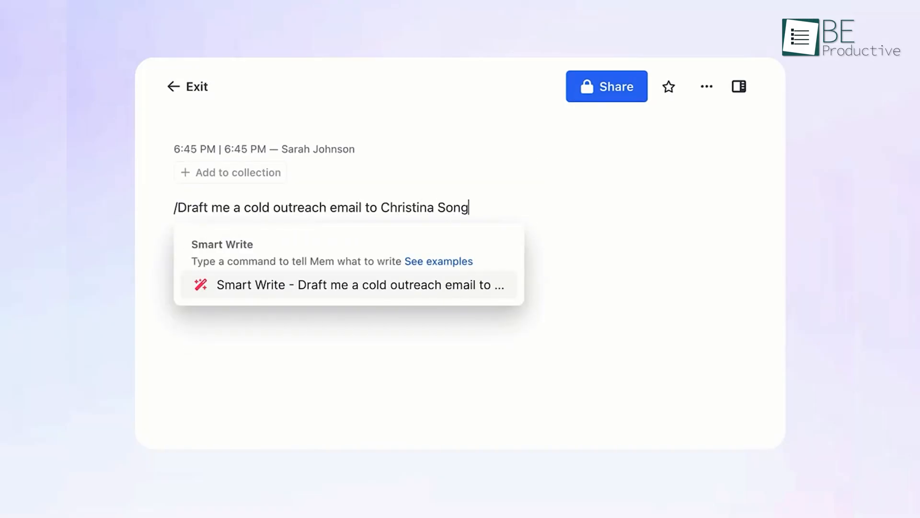
Run Smart Write to draft a cold outreach email, then type a Porcupine Labs investor-update command.
left_click(348, 285)
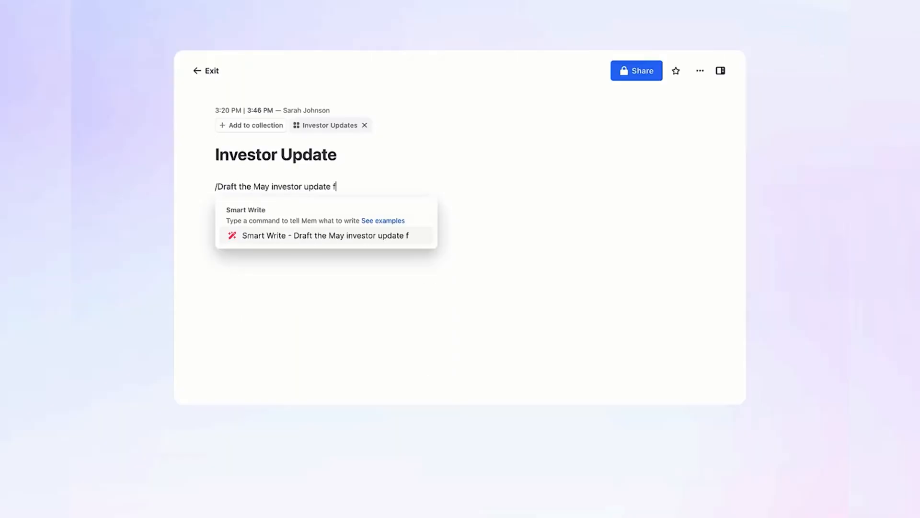
type("or Porcupine Labs")
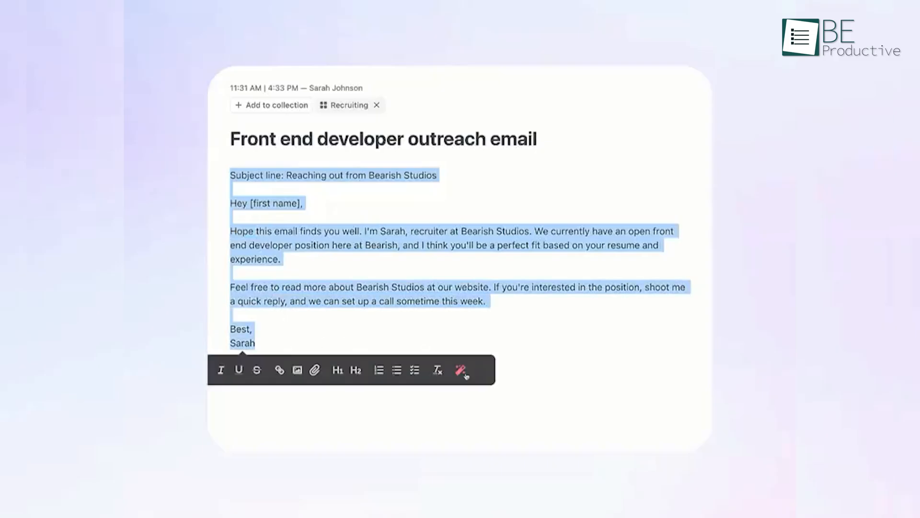
left_click(461, 371)
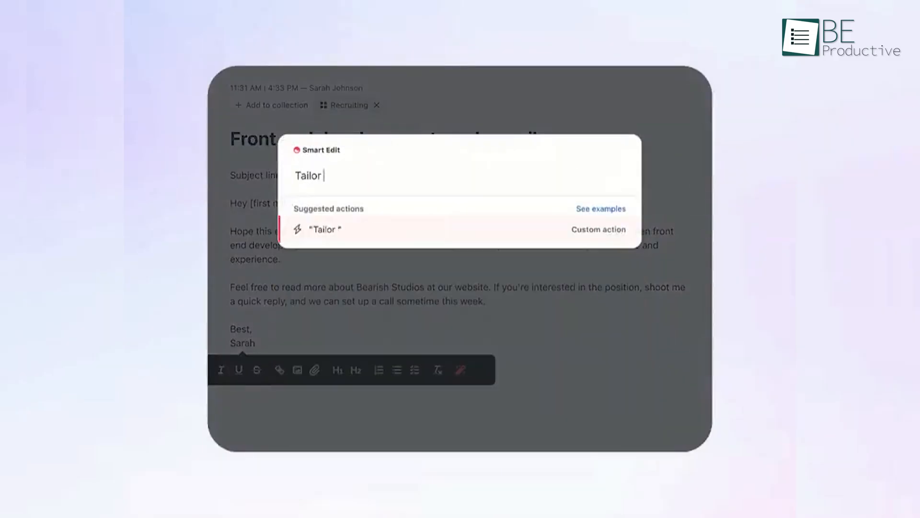
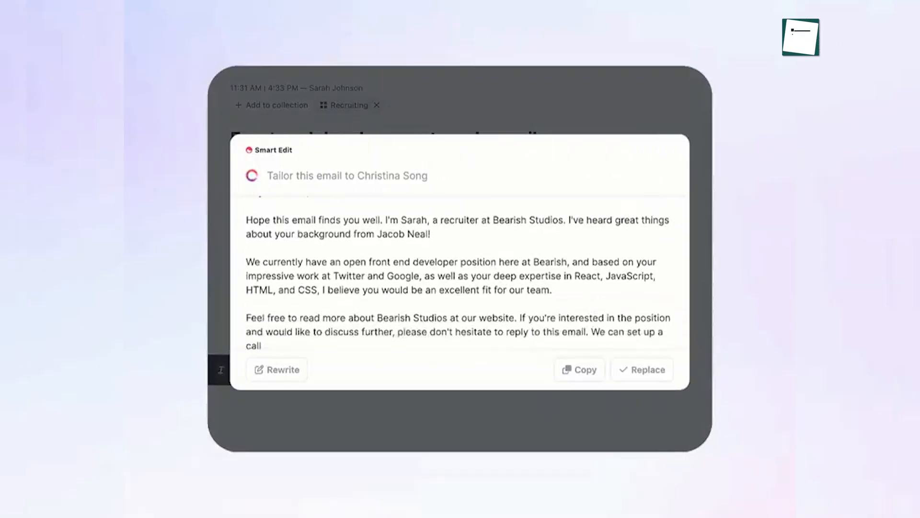
left_click(643, 369)
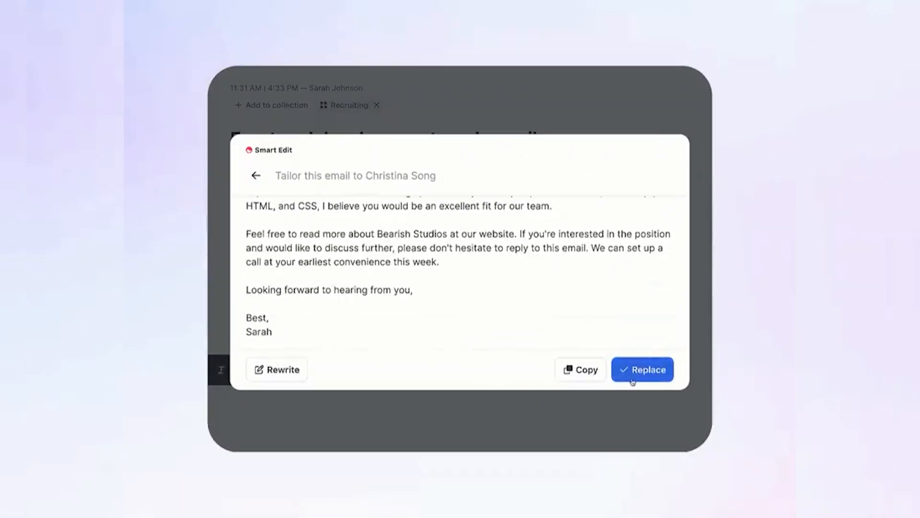
left_click(643, 369)
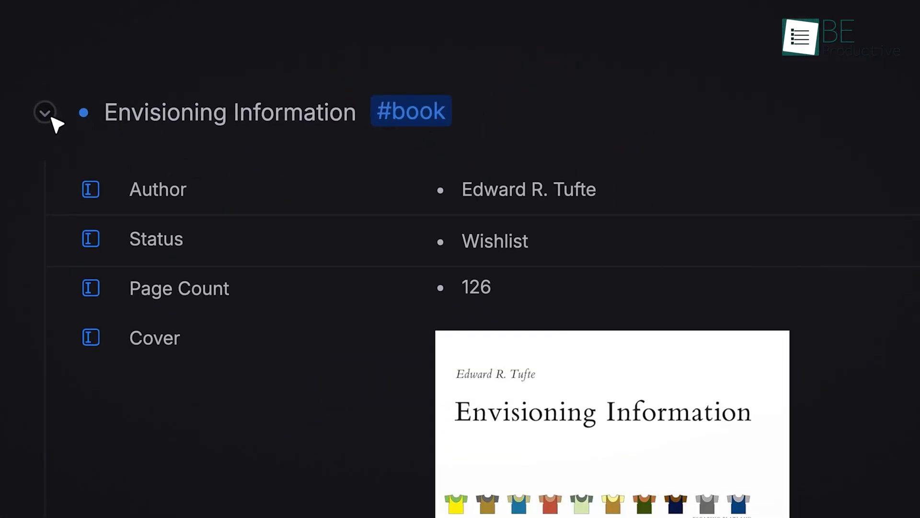
Toggle the Envisioning Information #book fields, open the Idea Inbox, and scroll the Viral inbox.
left_click(45, 114)
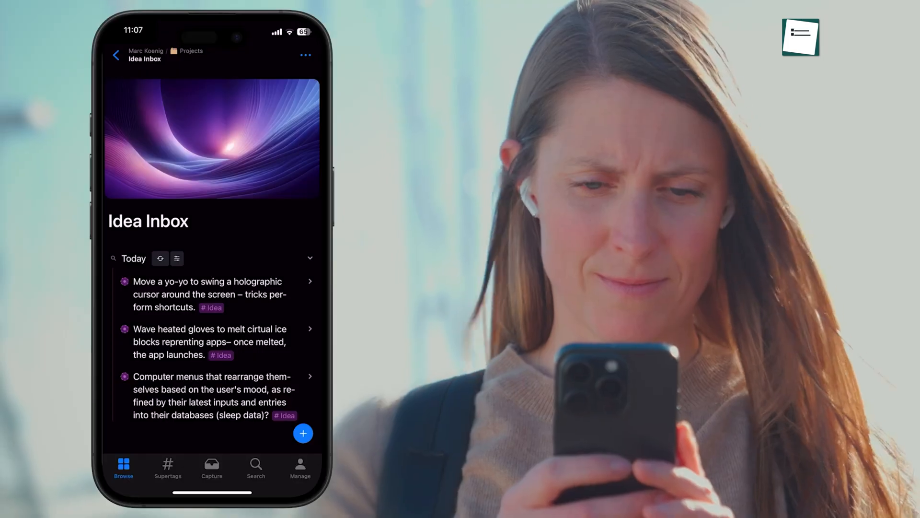
left_click(167, 467)
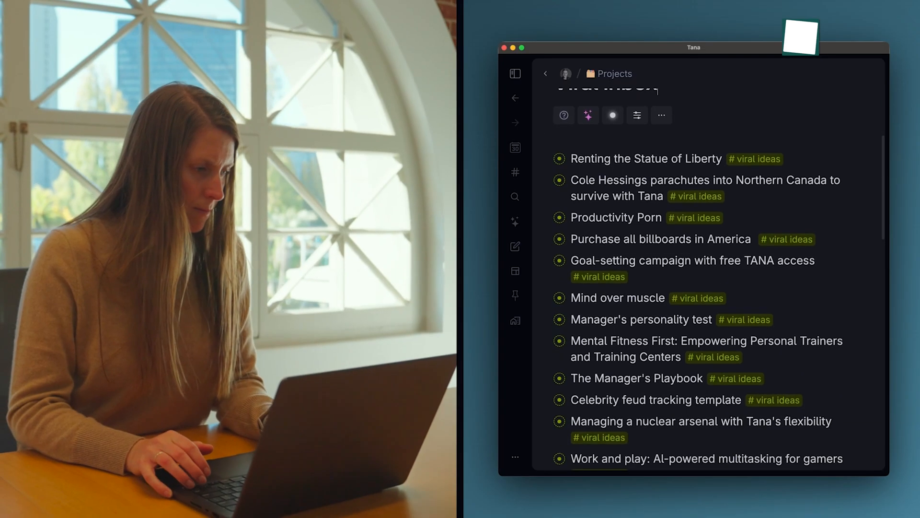
scroll("down", 3)
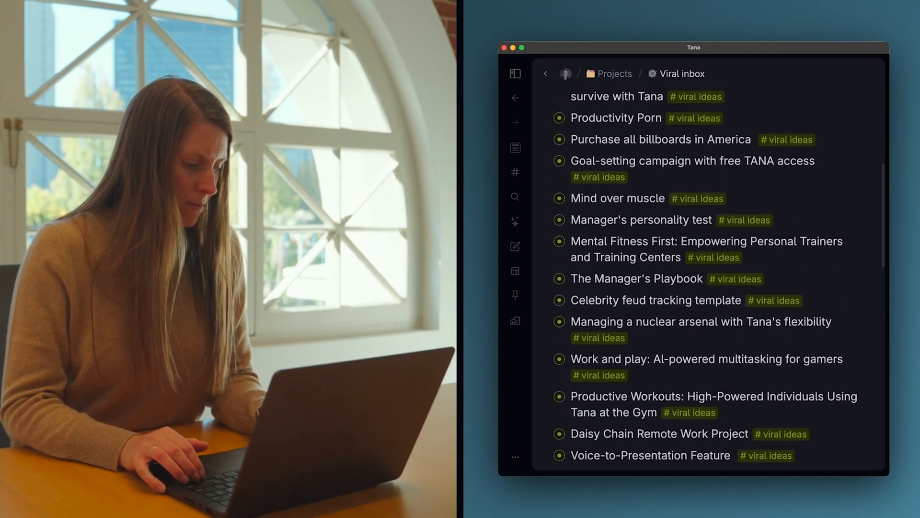
scroll("down", 3)
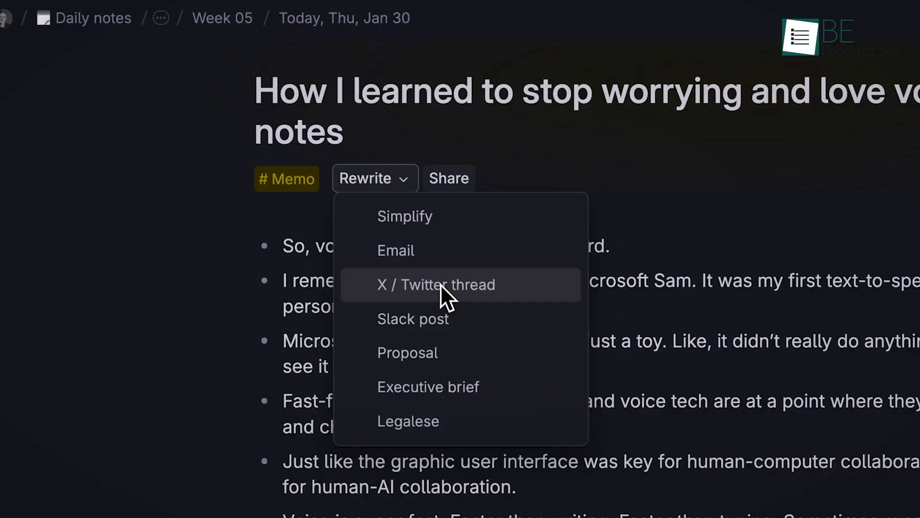
Choose 'X / Twitter thread' from the memo's Rewrite dropdown.
left_click(437, 284)
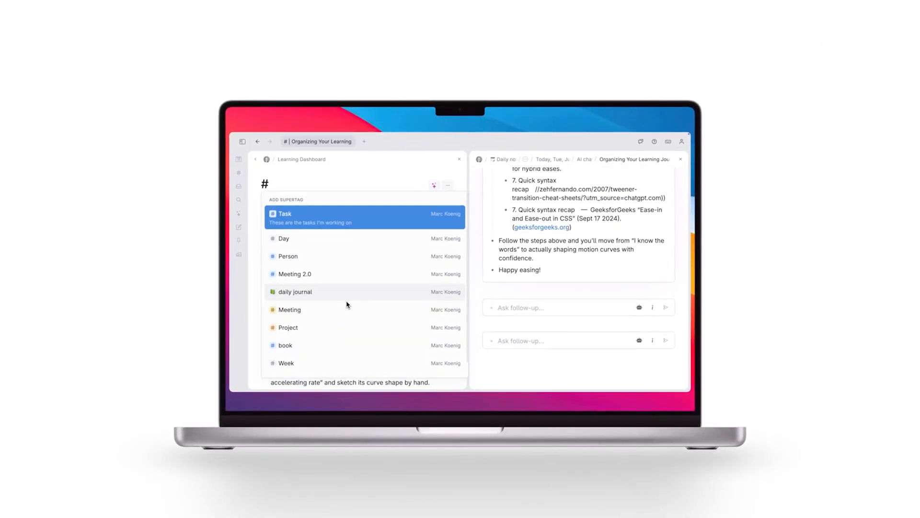
Search 'art' in Add Supertag and tag the untitled learning note as Article.
type("art")
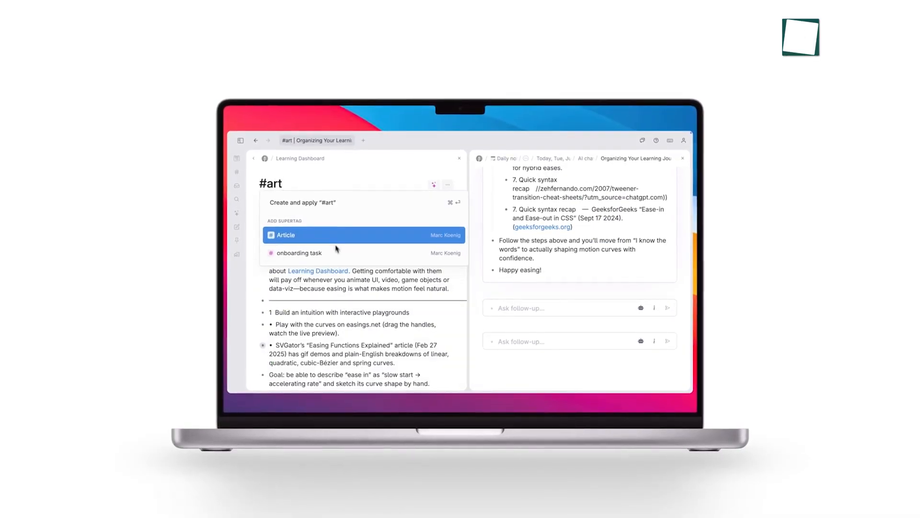
left_click(285, 235)
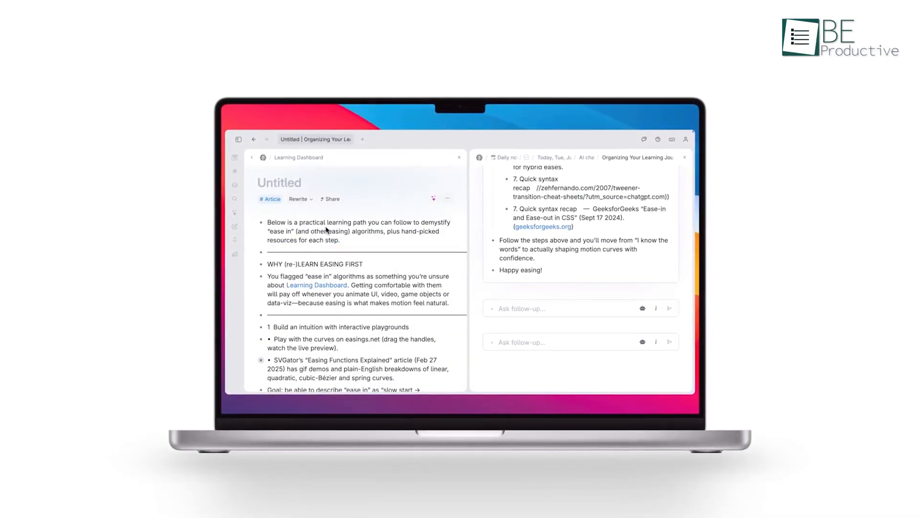